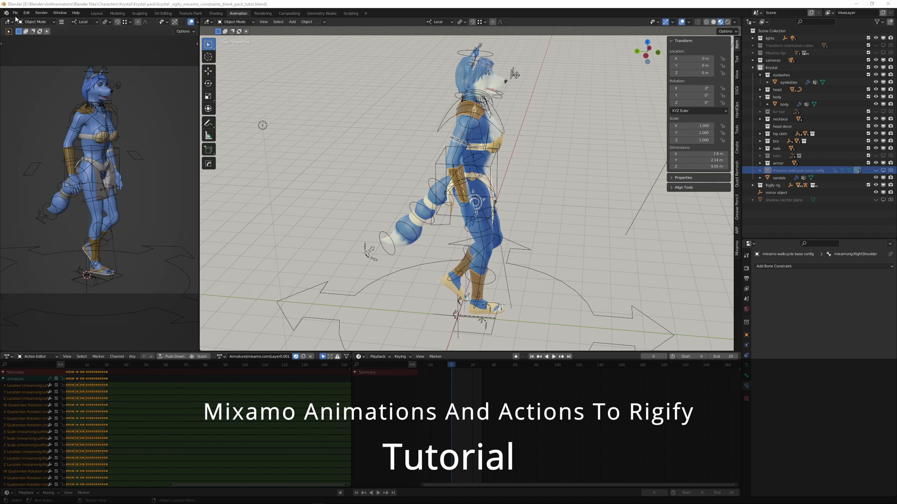
# Begin an FBX import and choose the Standing Arguing.fbx motion file.
pyautogui.click(14, 12)
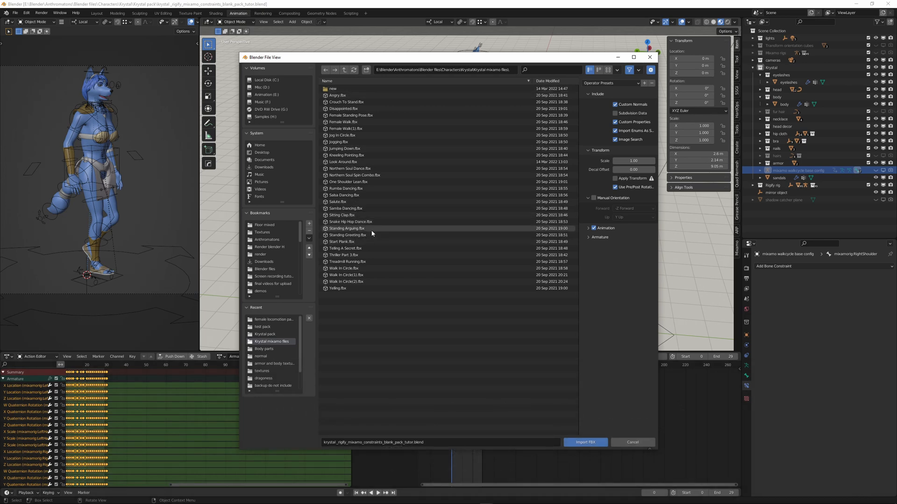
pyautogui.click(348, 228)
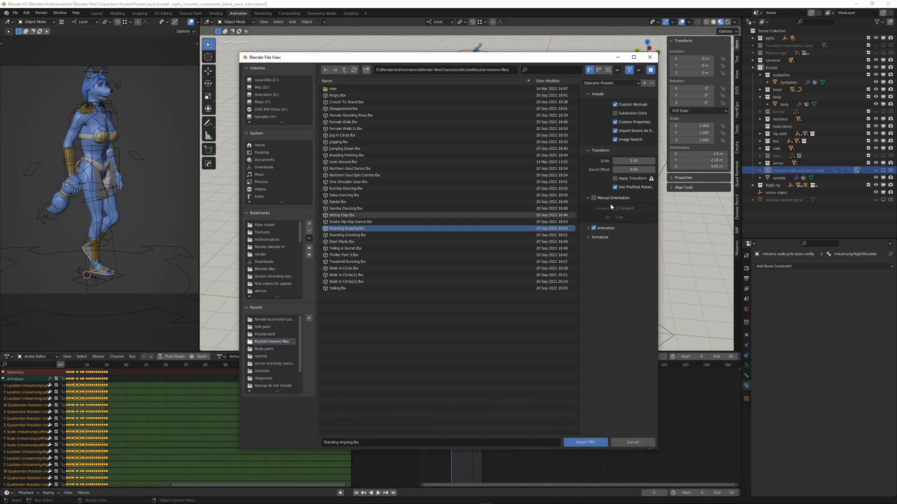
# Expand the armature and animation options and enable Automatic Bone Orientation.
pyautogui.click(600, 237)
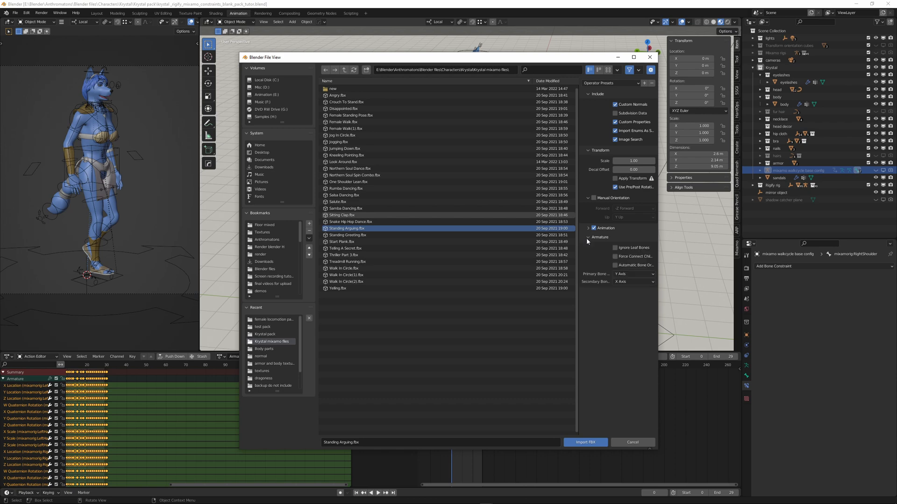
pyautogui.click(587, 228)
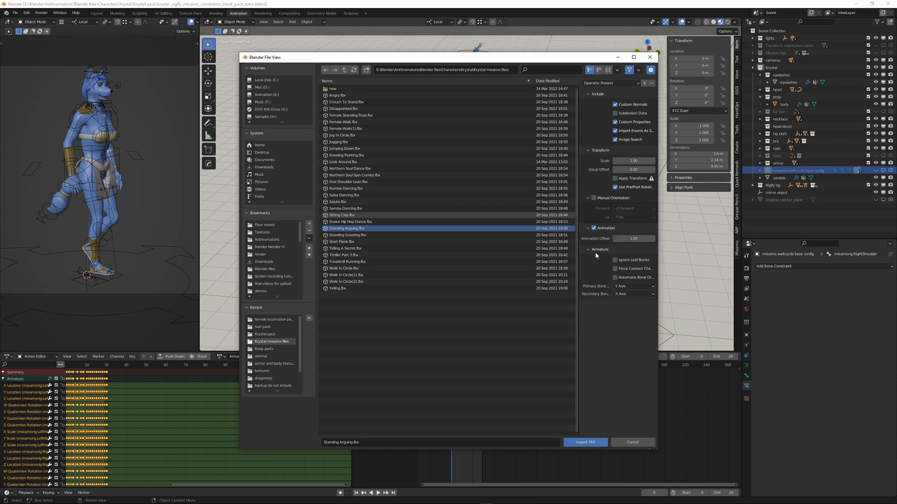
pyautogui.moveTo(614, 277)
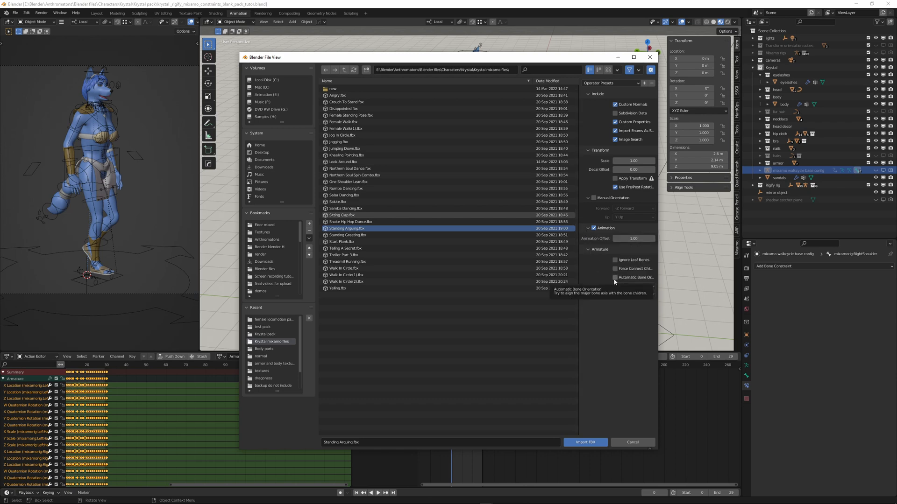
pyautogui.click(615, 277)
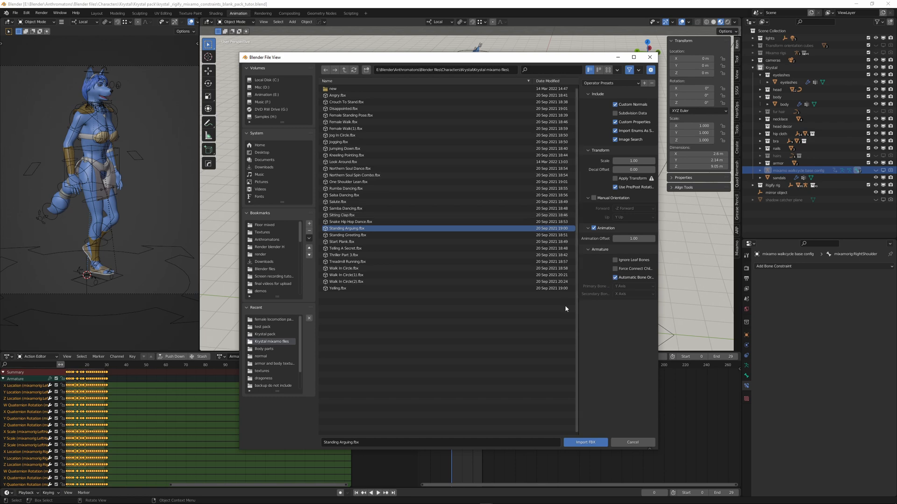
pyautogui.moveTo(585, 442)
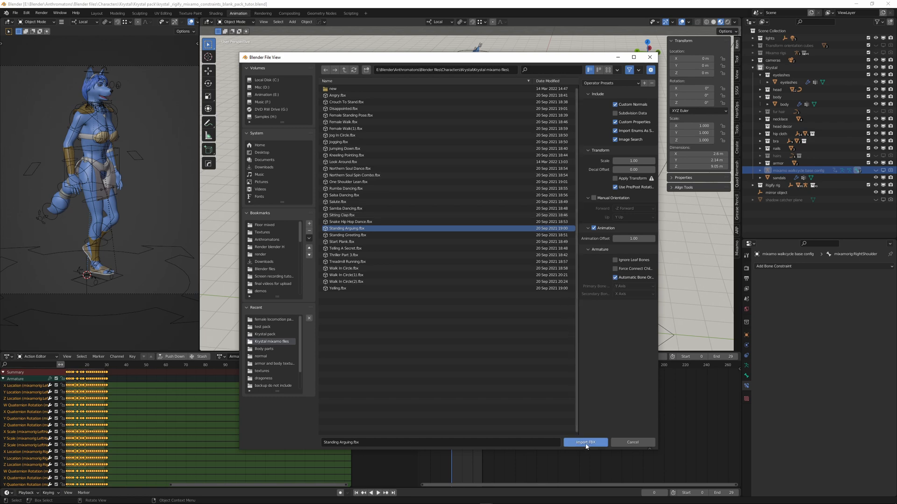
# Import the Standing Arguing file as a new small armature in the scene.
pyautogui.click(584, 442)
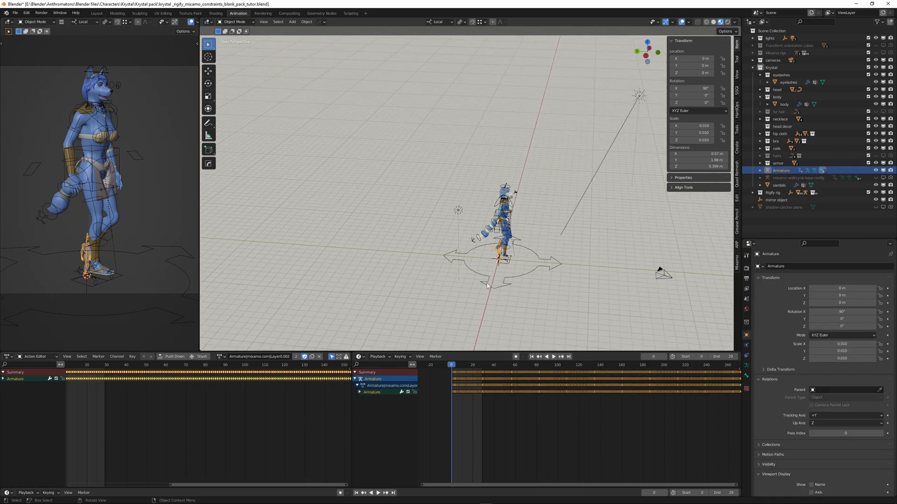
pyautogui.scroll(3)
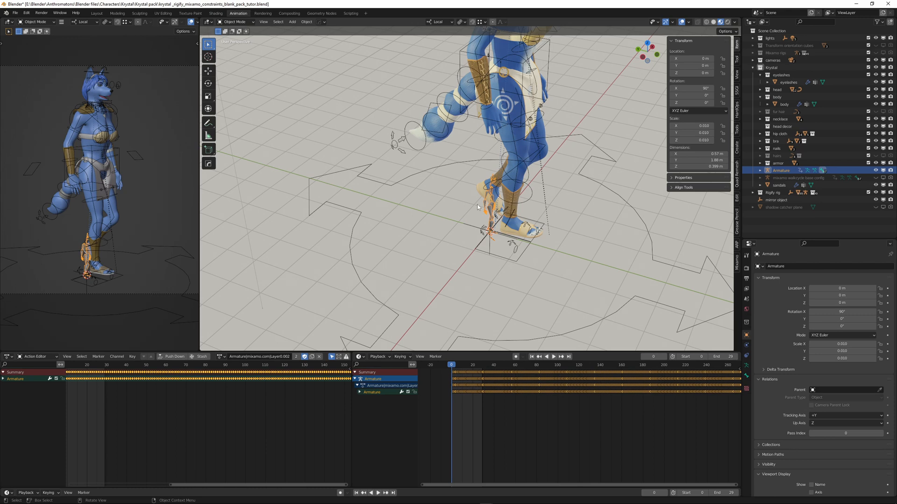
pyautogui.moveTo(332, 321)
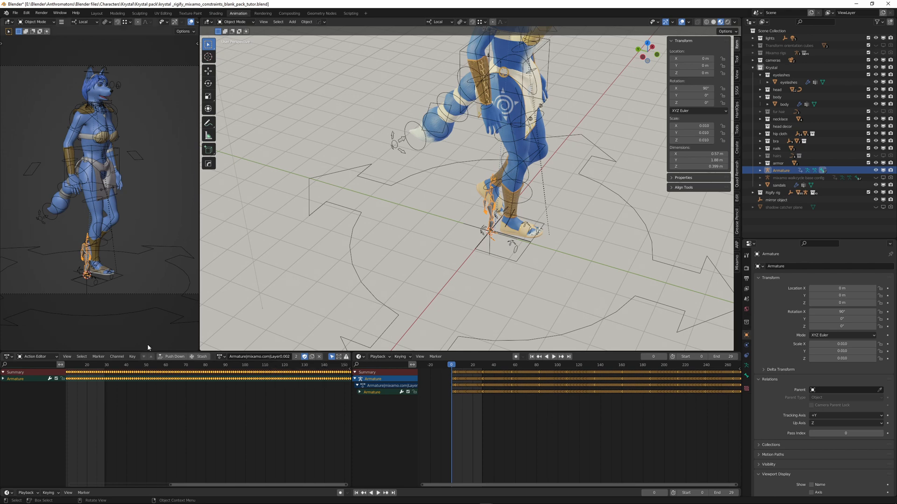
pyautogui.click(36, 356)
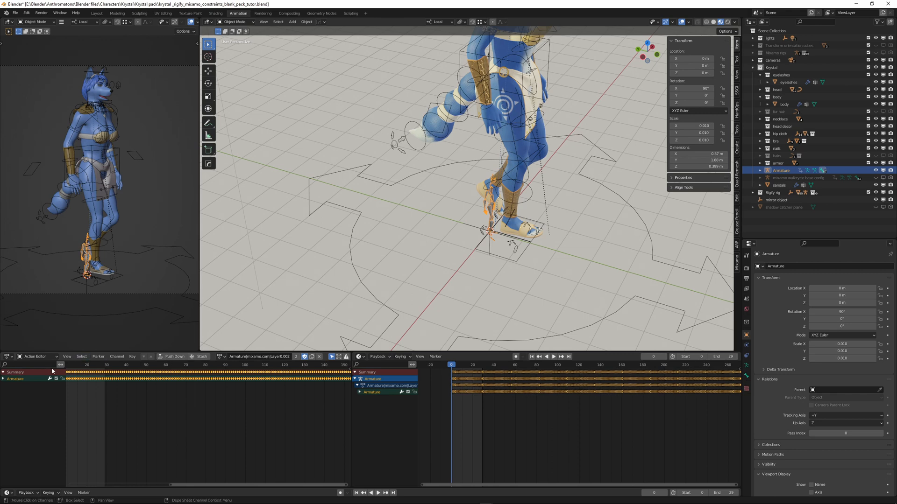
pyautogui.moveTo(226, 356)
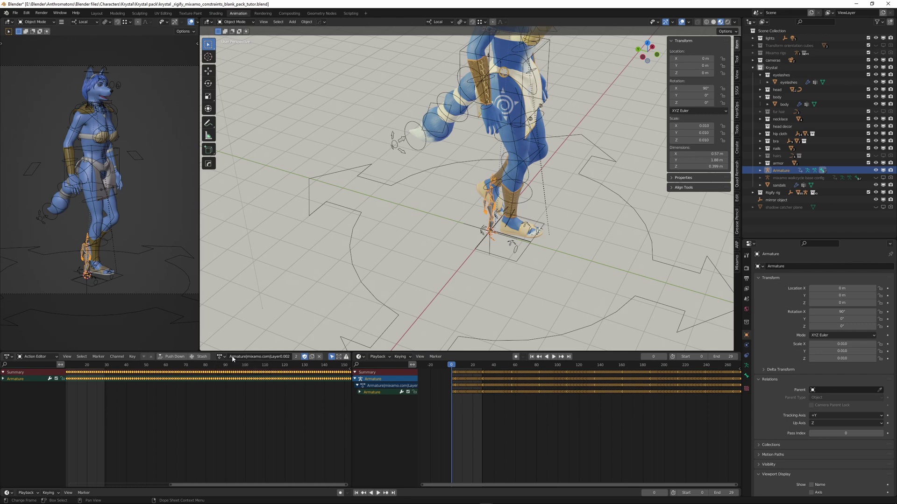
# Rename the imported action to 'arguing animation' in the Action Editor.
pyautogui.doubleClick(261, 356)
pyautogui.write('arguing animation')
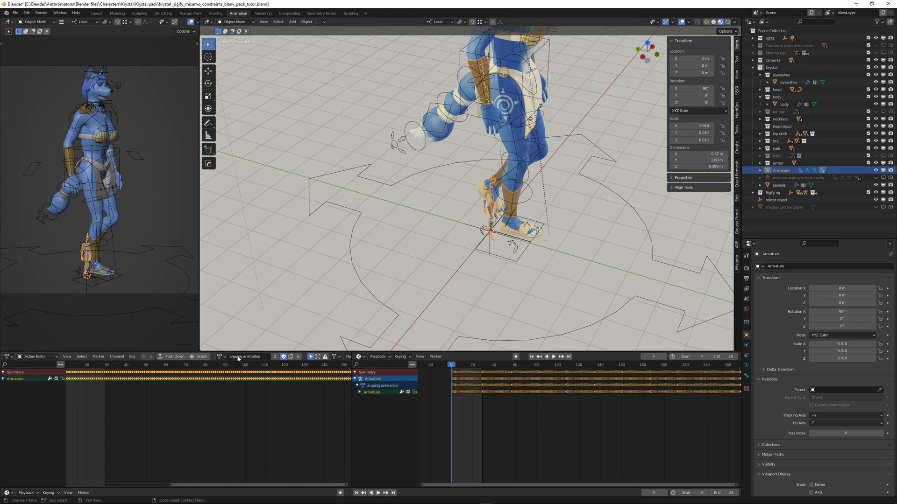
pyautogui.click(246, 356)
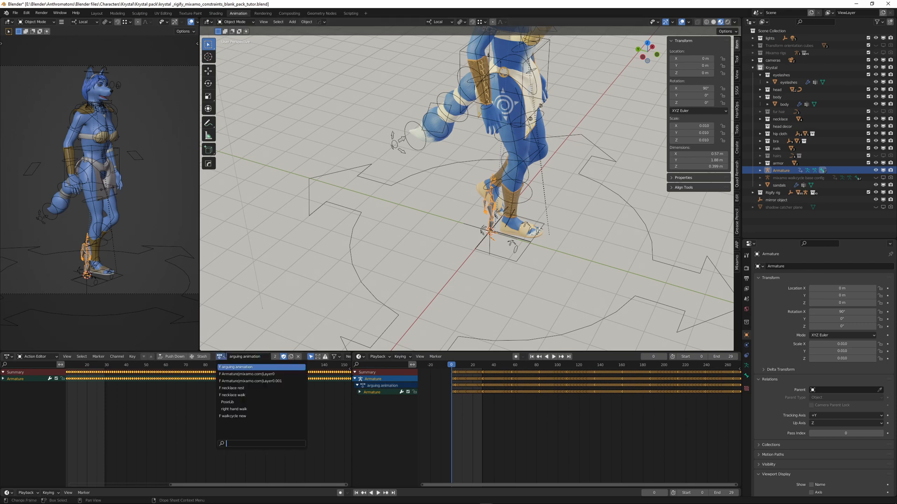
pyautogui.click(246, 356)
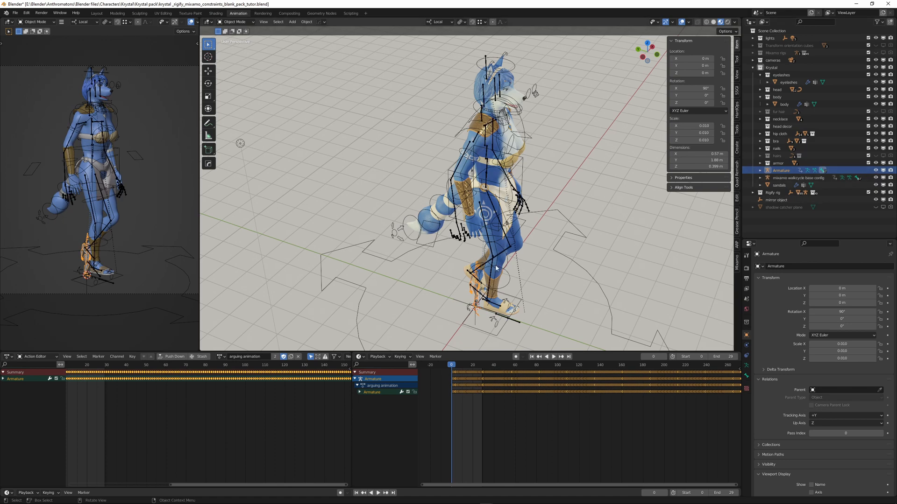
pyautogui.moveTo(488, 150)
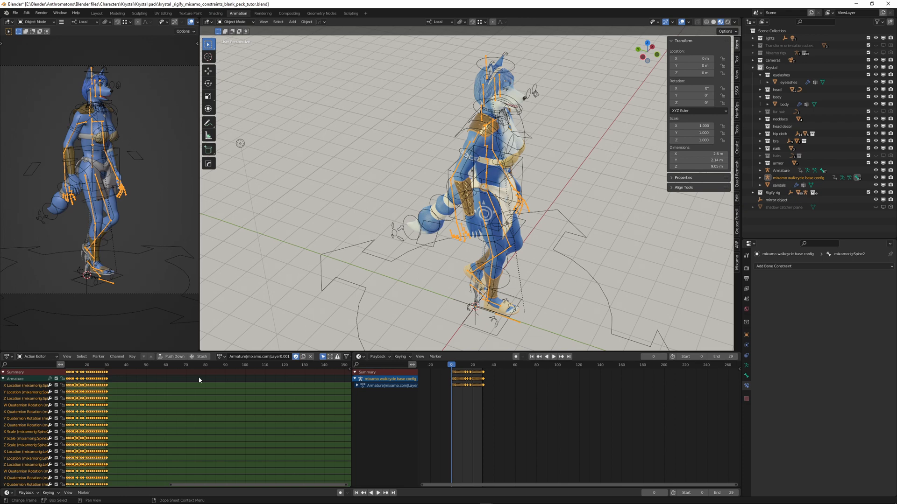
pyautogui.moveTo(219, 357)
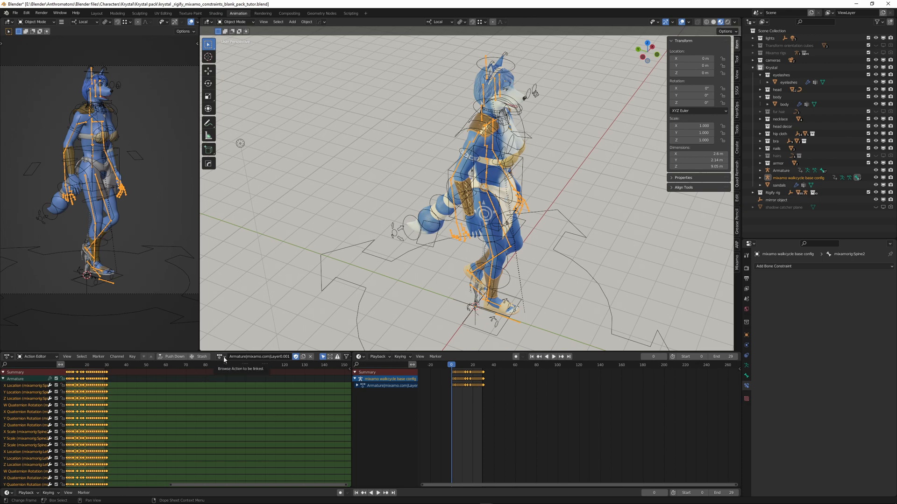
pyautogui.click(222, 357)
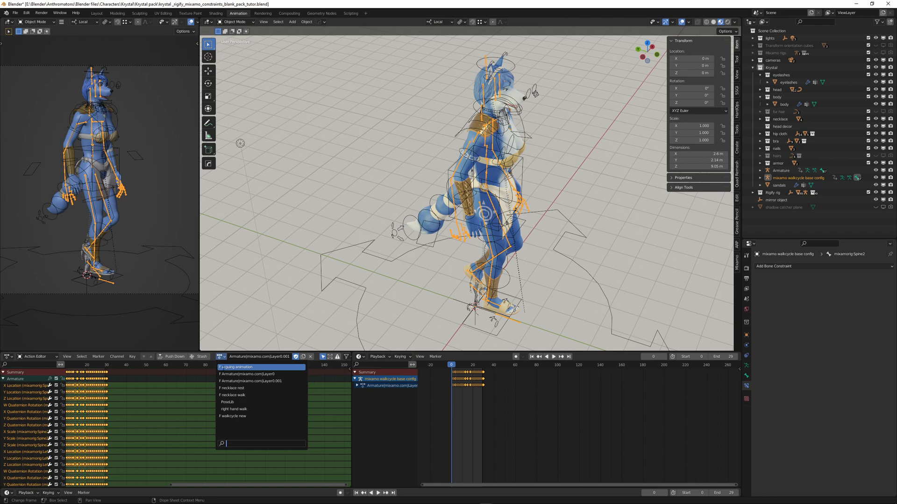
pyautogui.click(235, 366)
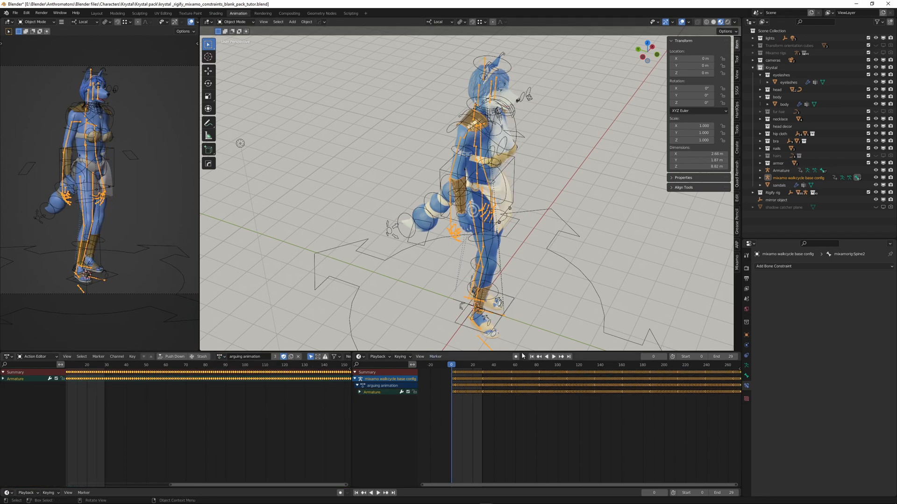
pyautogui.click(552, 356)
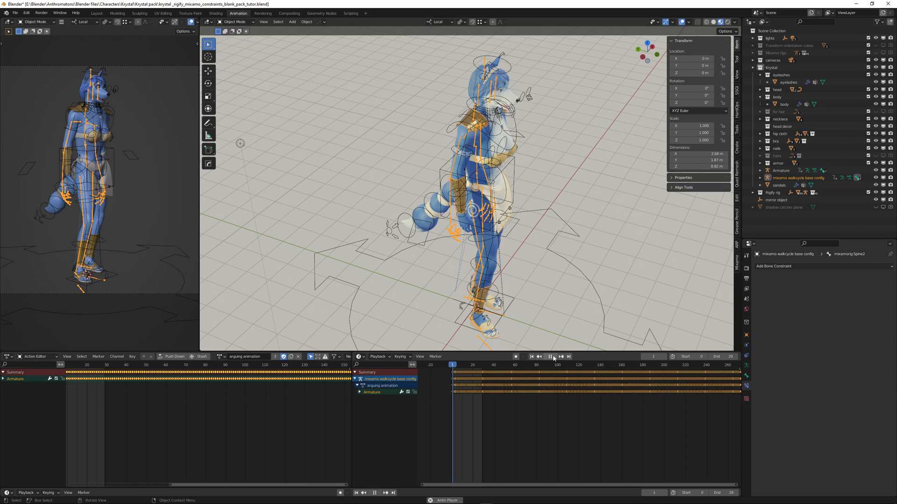
pyautogui.click(551, 356)
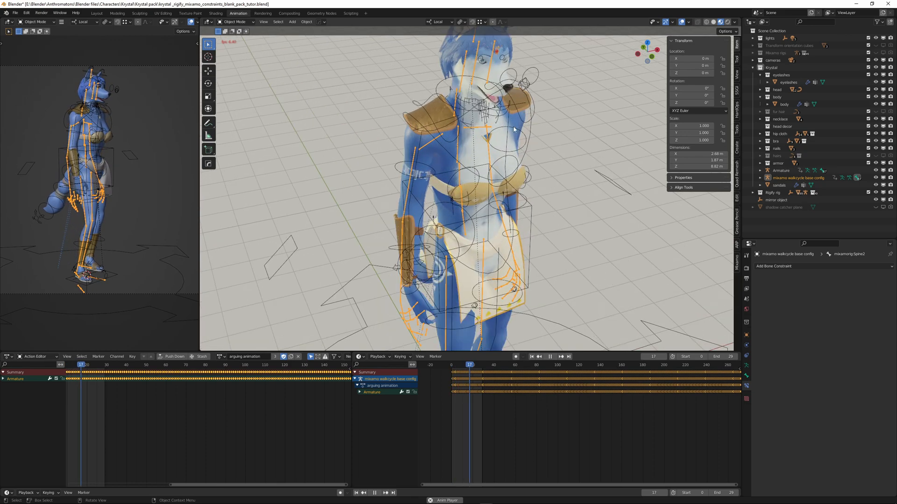
pyautogui.click(482, 365)
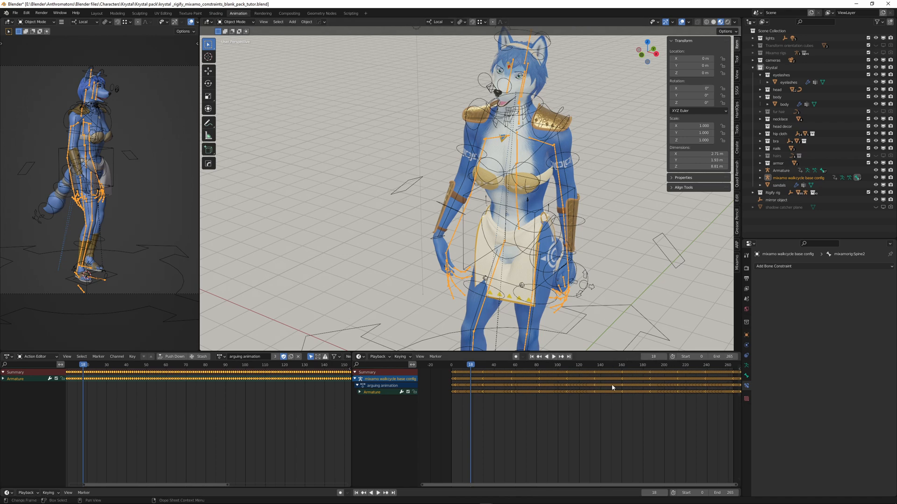
pyautogui.click(553, 355)
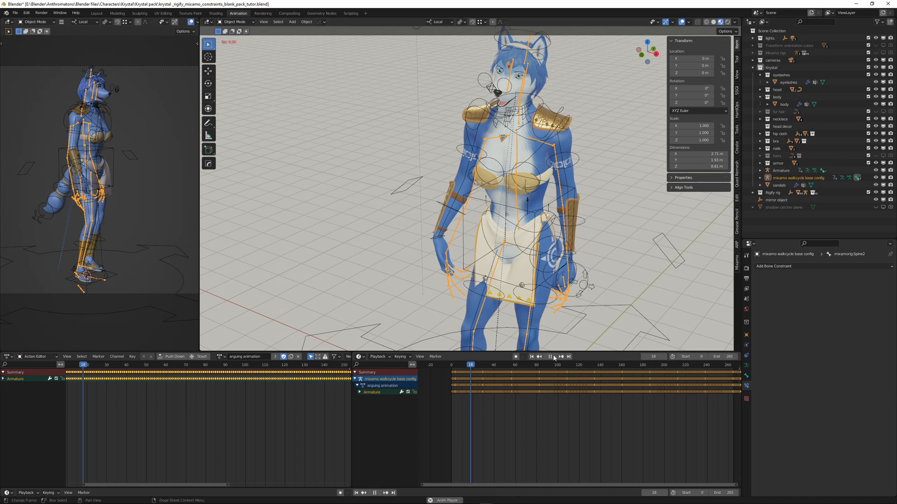
pyautogui.click(554, 355)
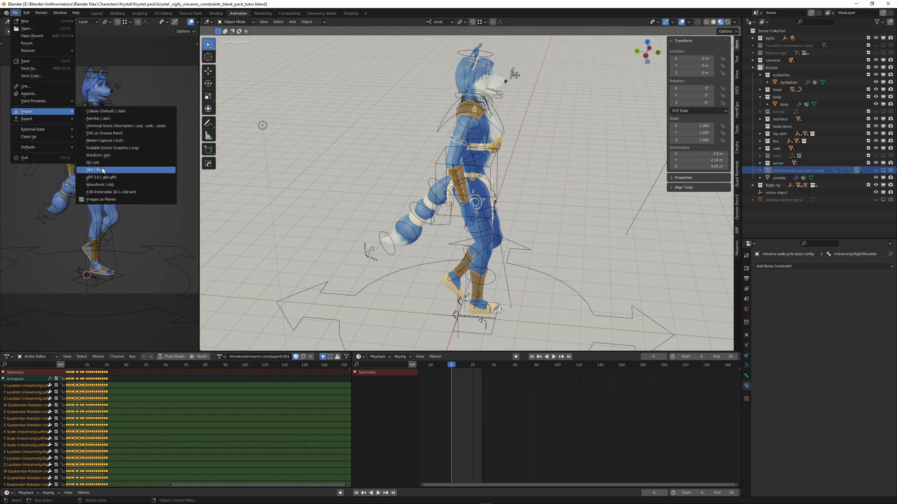
# Start an FBX import and select Salsa Dancing.fbx from the Krystal mixamo files folder.
pyautogui.click(92, 170)
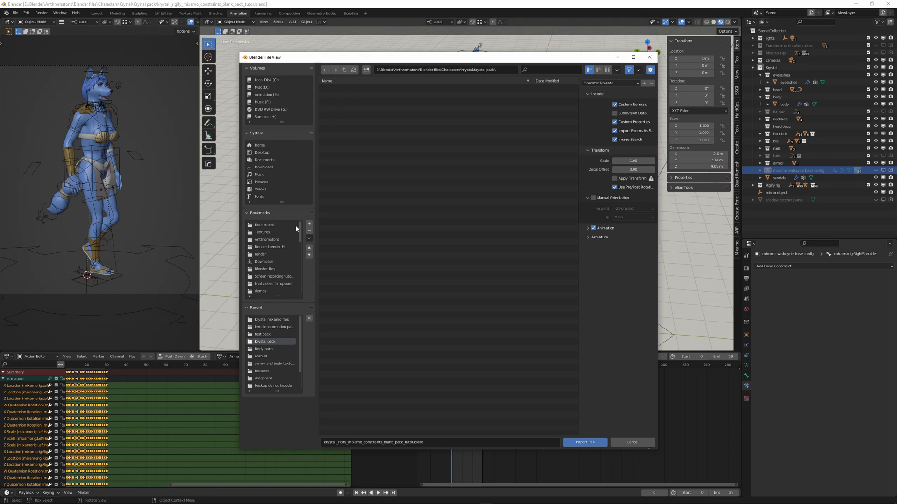
pyautogui.moveTo(274, 337)
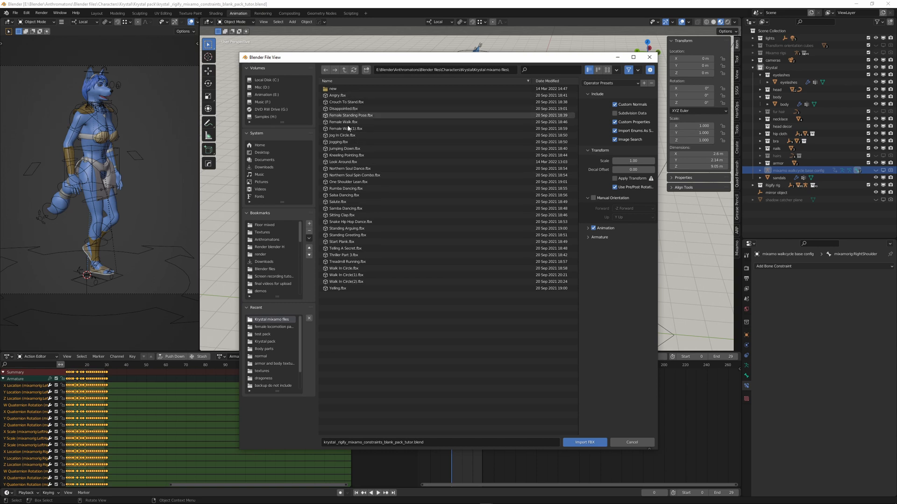
pyautogui.click(344, 196)
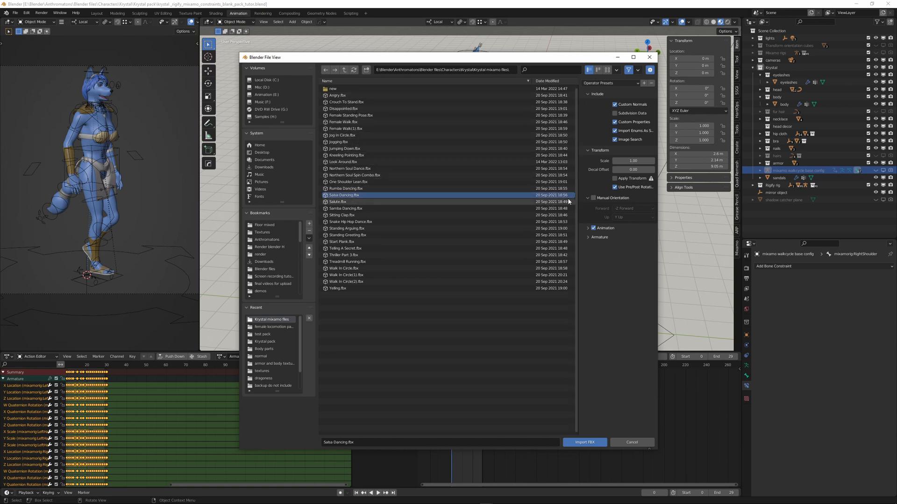
# Enable Automatic Bone Orientation under Armature and confirm the import.
pyautogui.click(589, 236)
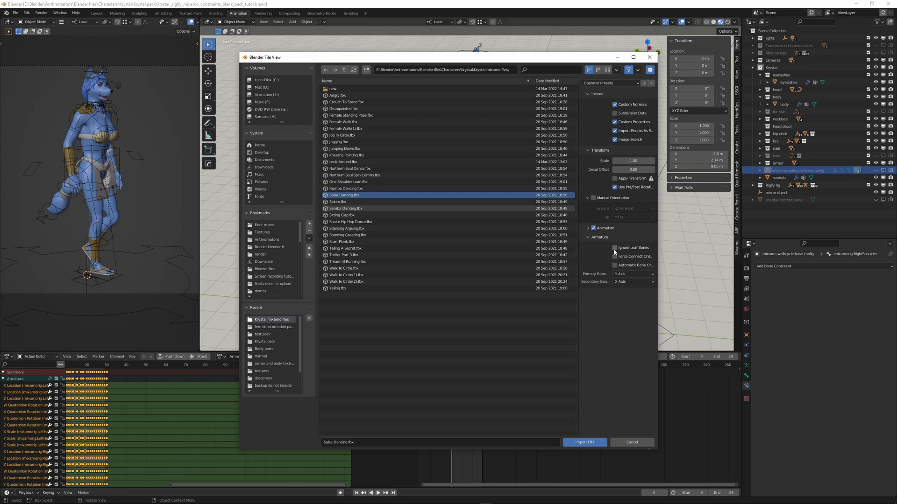
pyautogui.click(615, 264)
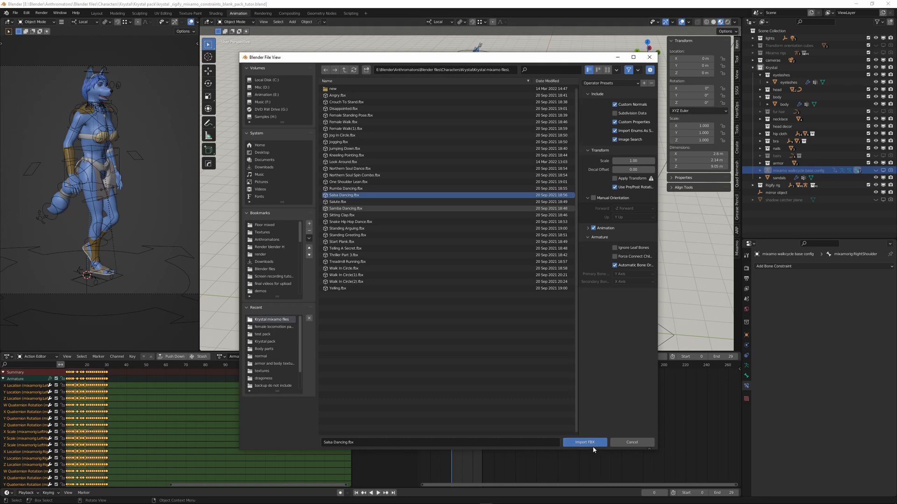
pyautogui.click(583, 442)
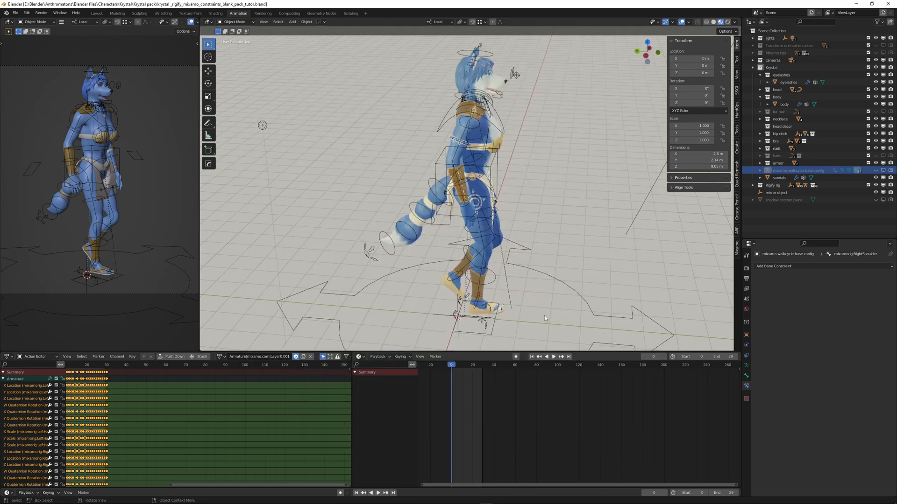
# Select the new armature and rename its action to 'dance animation'.
pyautogui.click(779, 170)
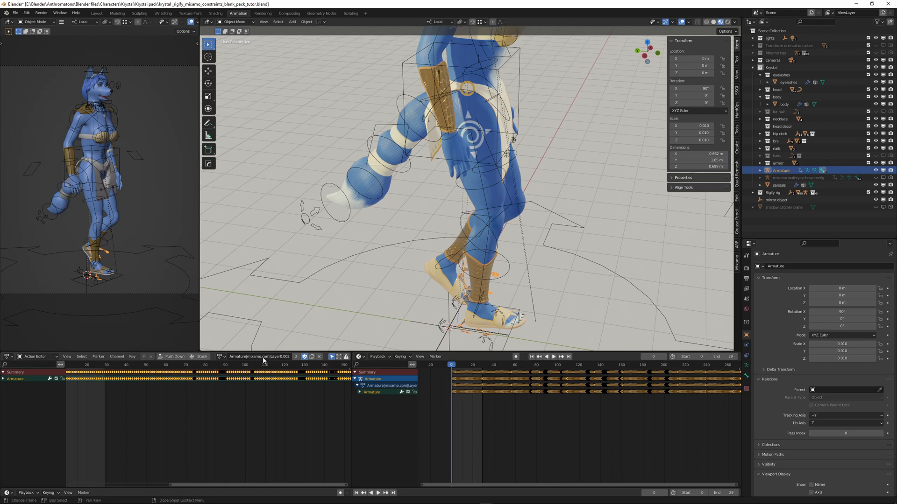
pyautogui.doubleClick(260, 356)
pyautogui.write('dance animation')
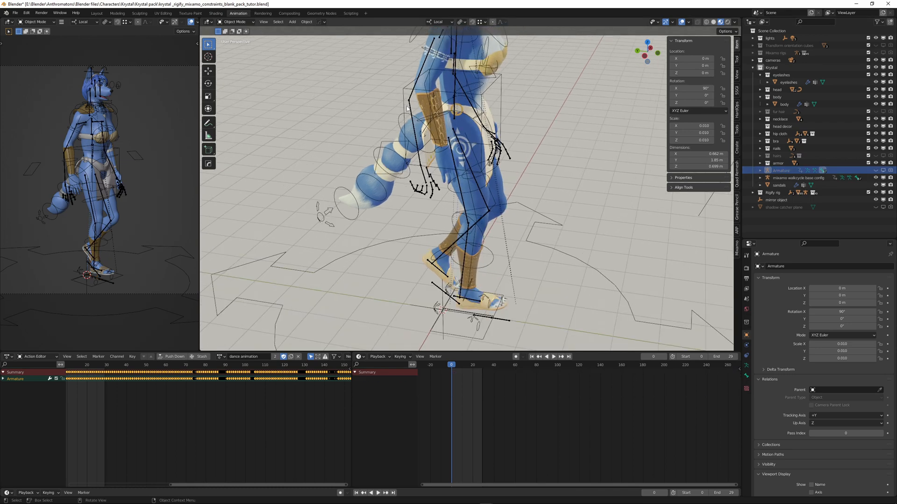
# Link the 'dance animation' action to the mixamo walkcycle base config rig.
pyautogui.click(797, 178)
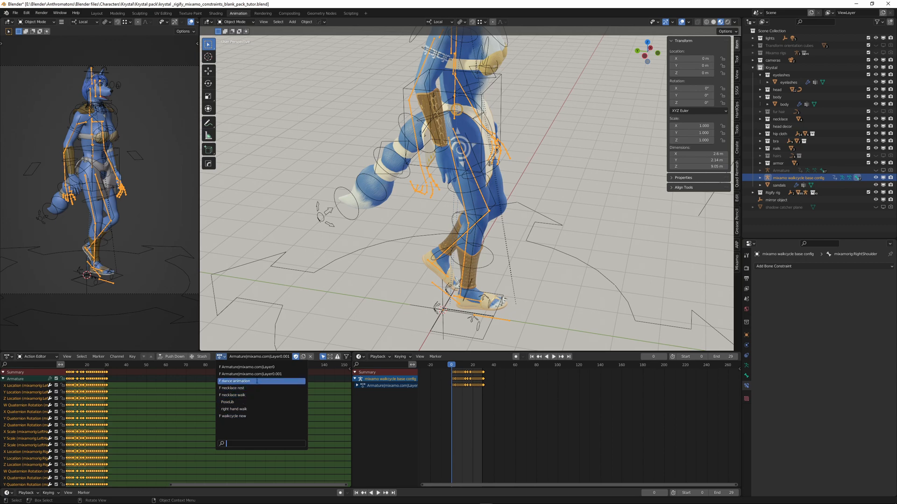
pyautogui.click(235, 381)
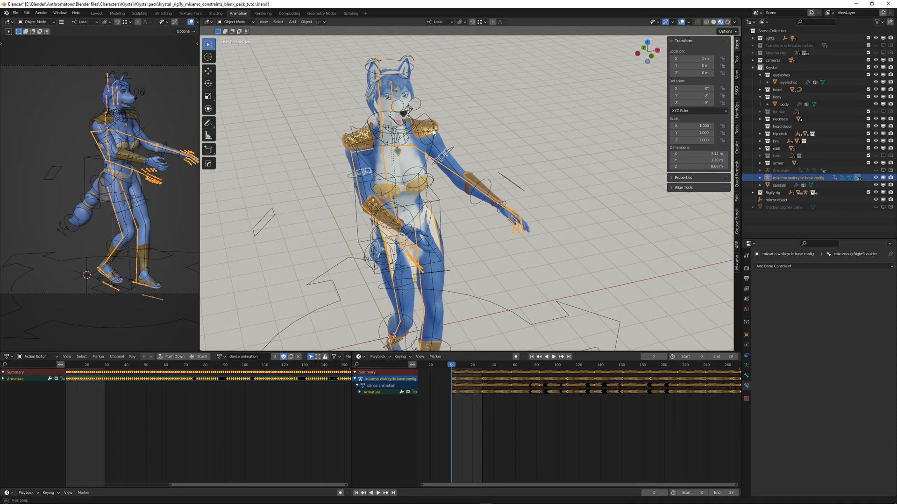
# Hide bone overlays, rewind to frame start and play the dance.
pyautogui.click(545, 356)
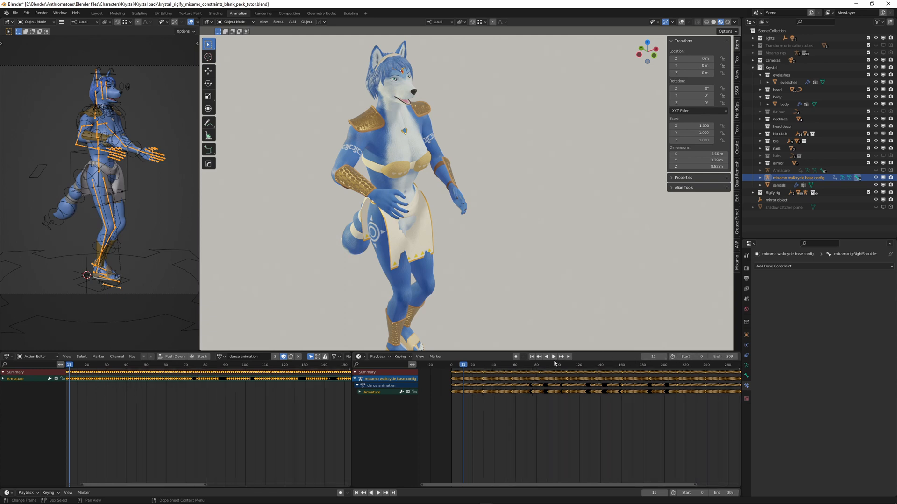
pyautogui.click(532, 355)
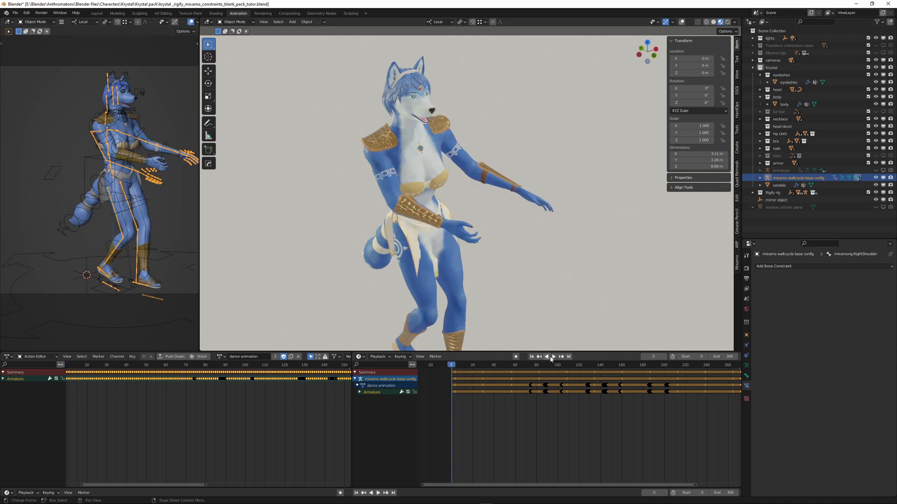
pyautogui.click(550, 355)
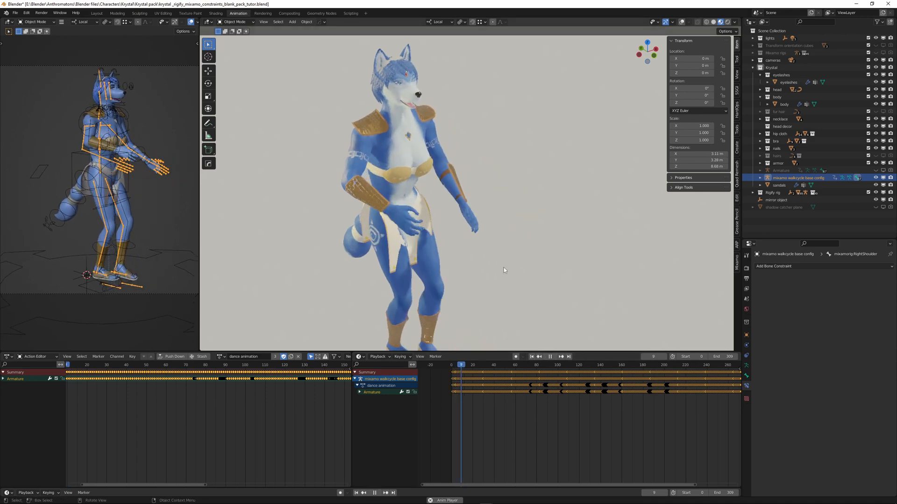